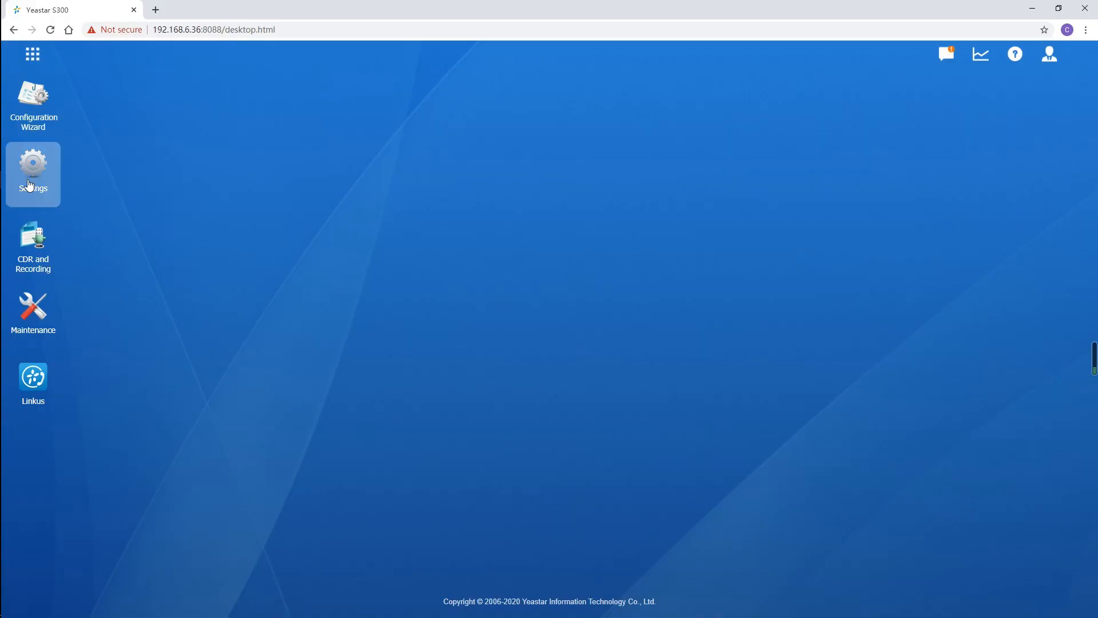
Show the PBX extensions list with 1000 Supervisor and 1001 Sales rep
left_click(33, 166)
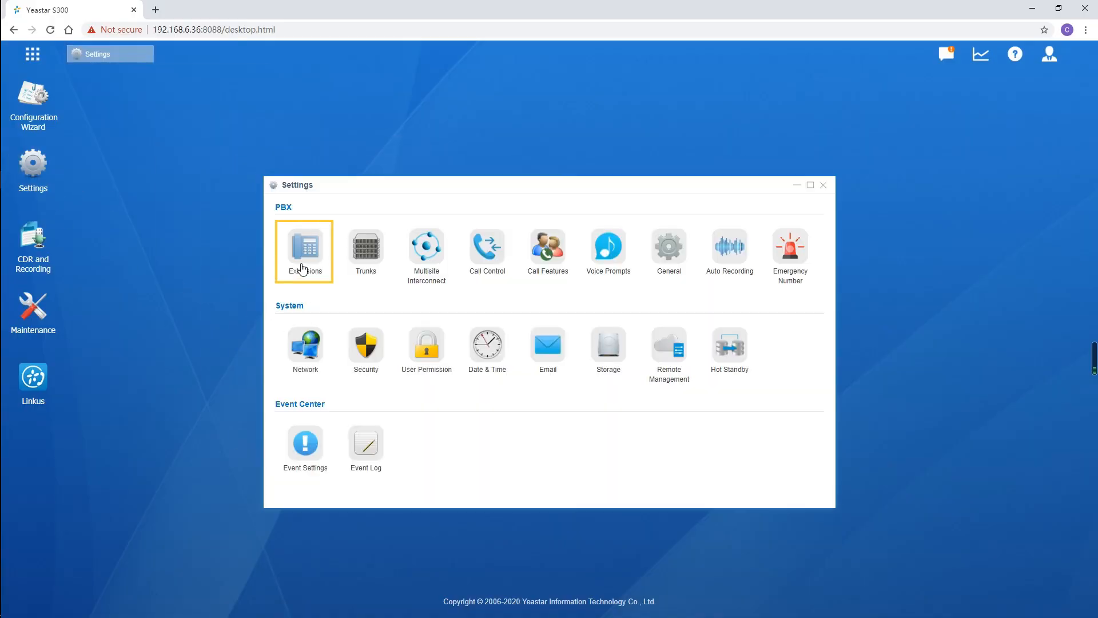
left_click(304, 248)
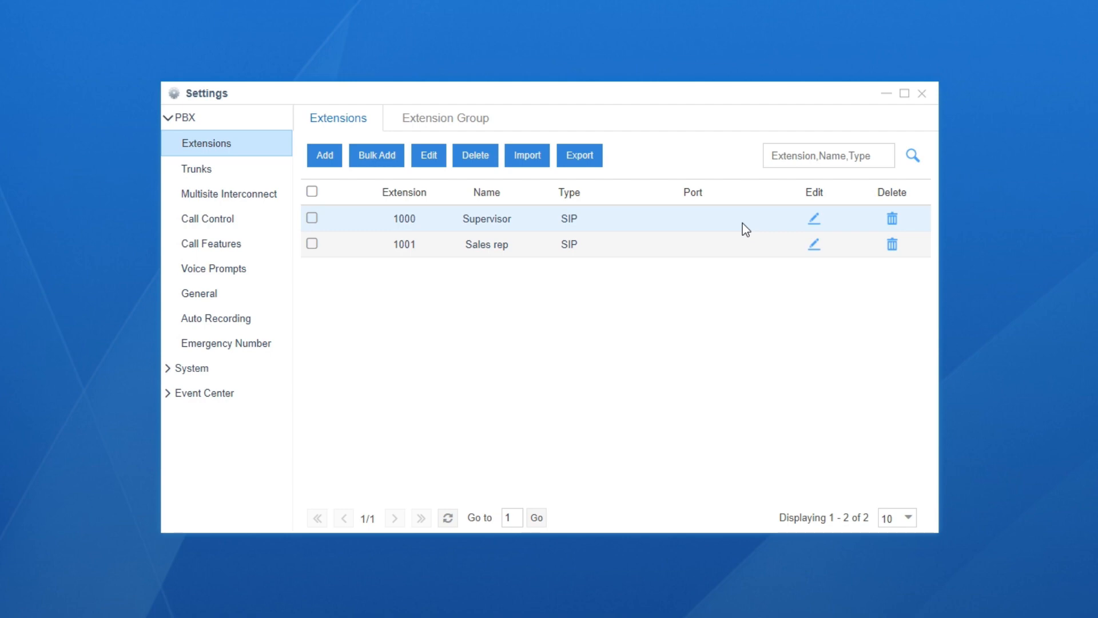
Set extension 1000's Monitor Mode to Extensive in its Features settings and save
left_click(814, 218)
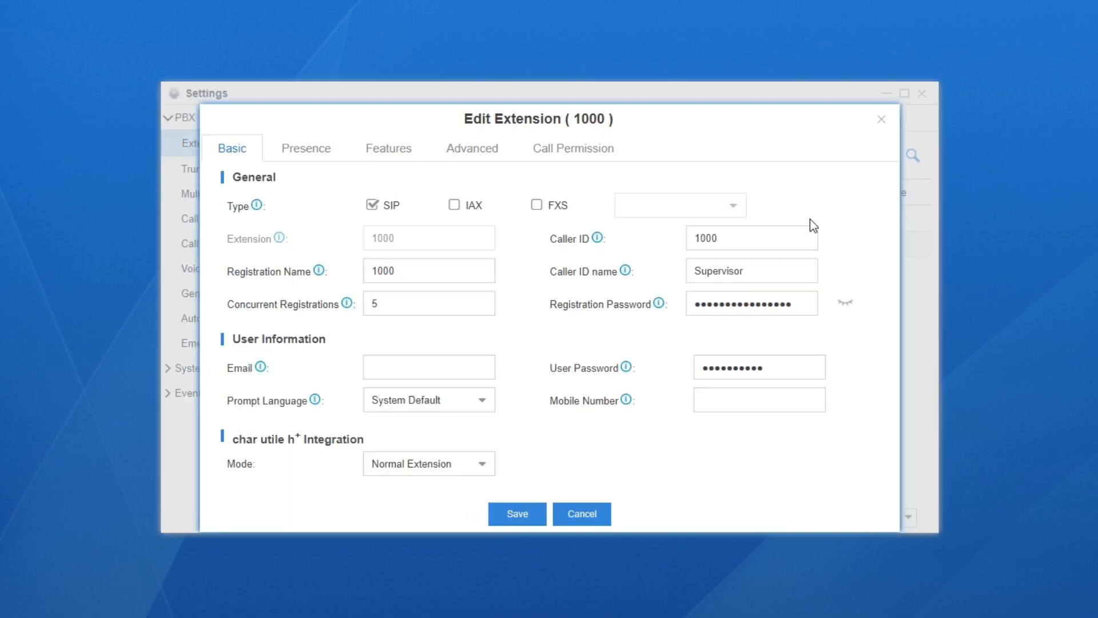
mouse_move(406, 165)
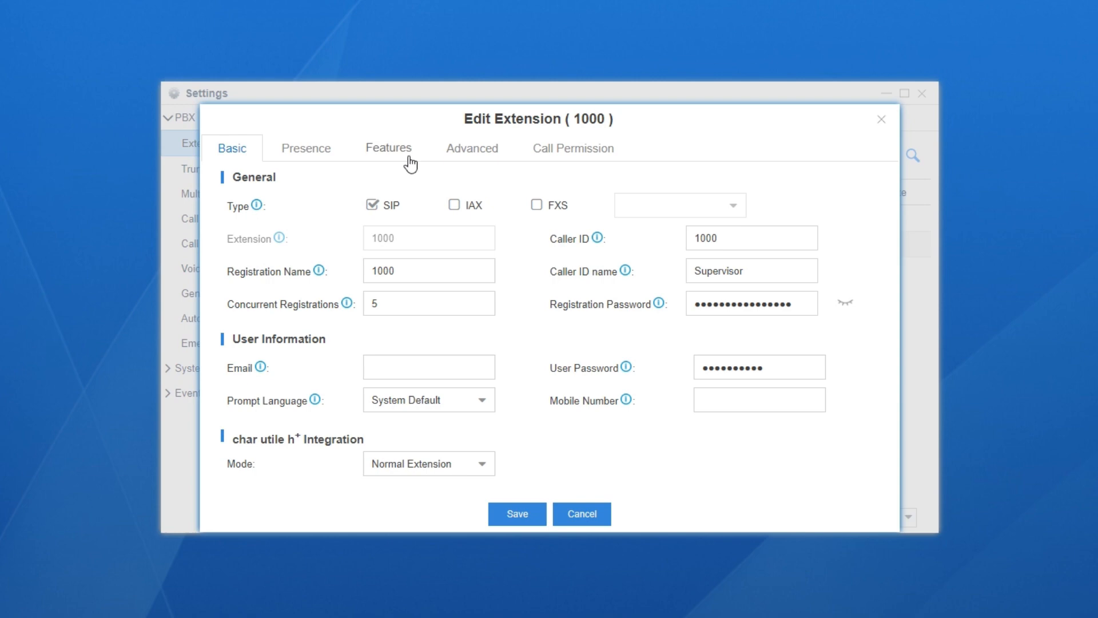
left_click(388, 148)
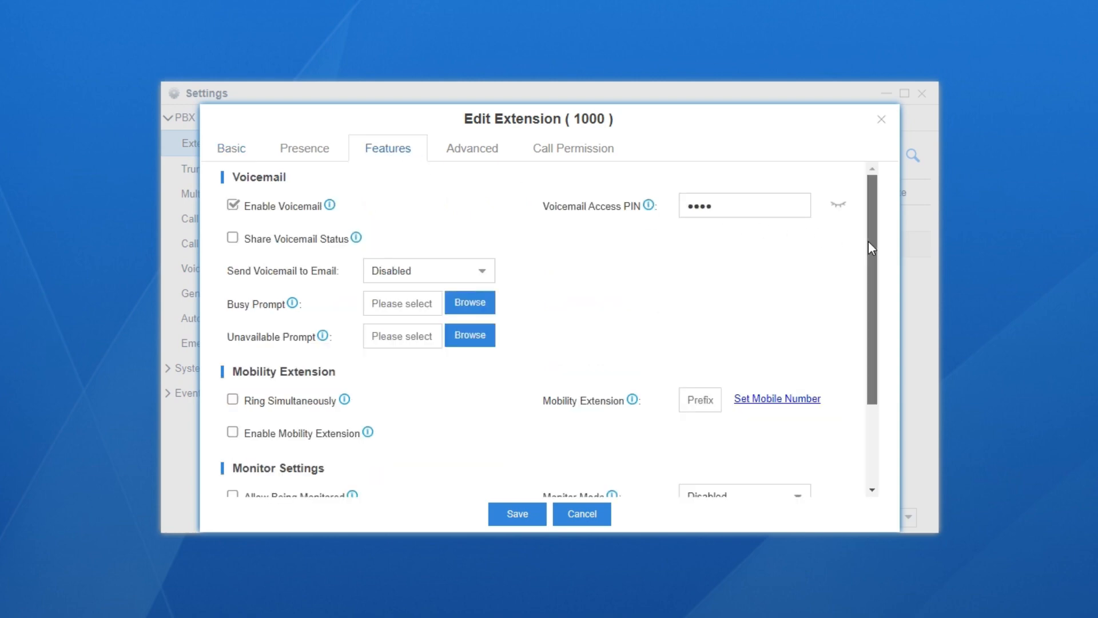
scroll("down", 3)
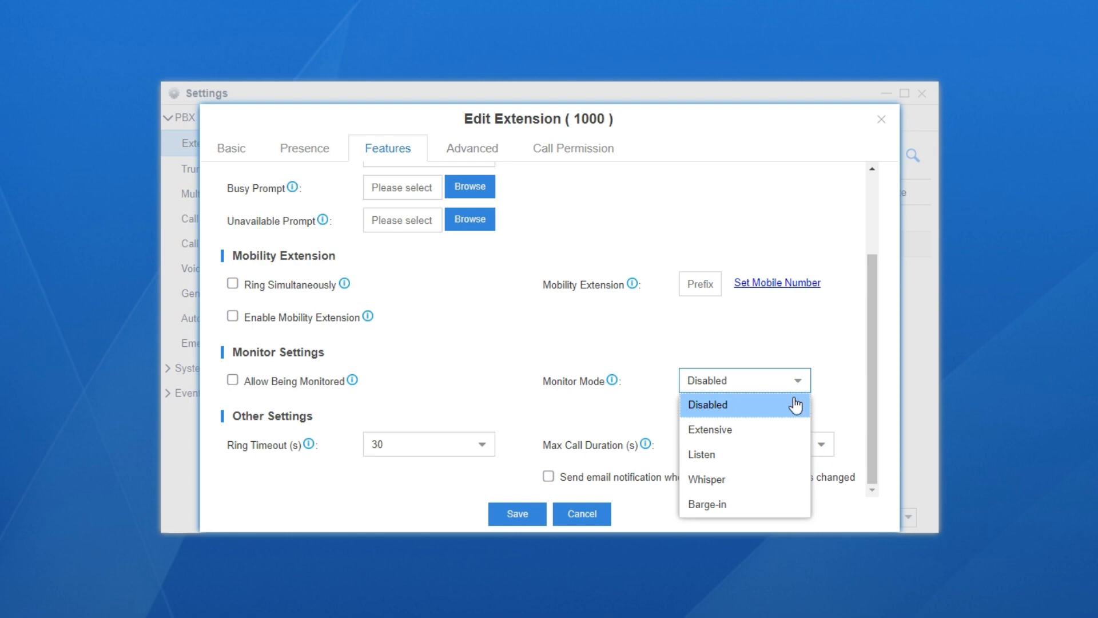
mouse_move(793, 481)
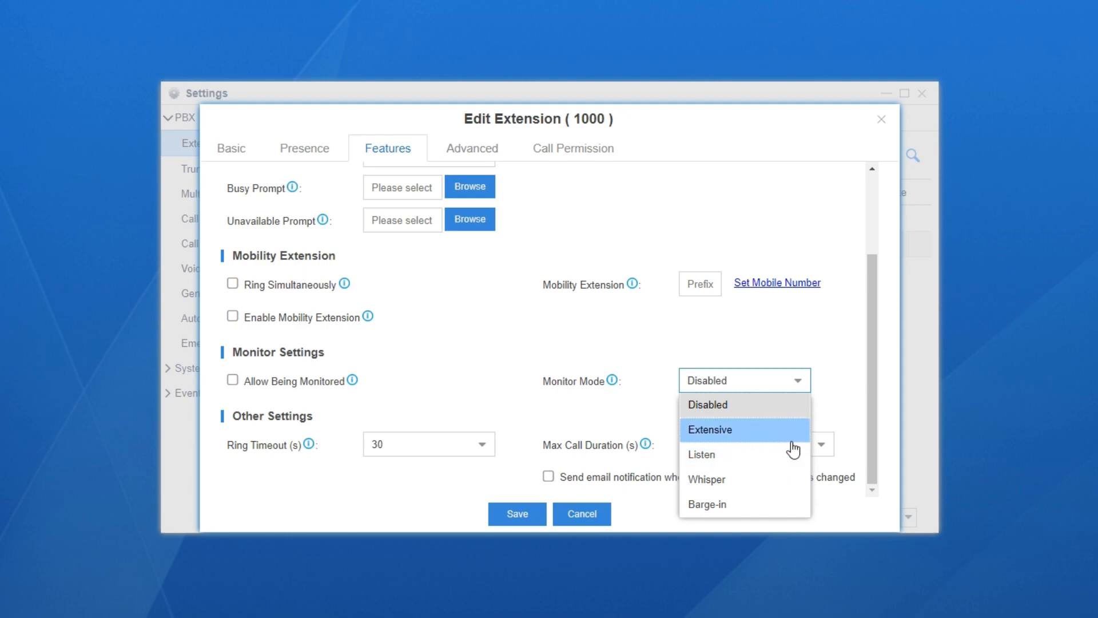
mouse_move(796, 445)
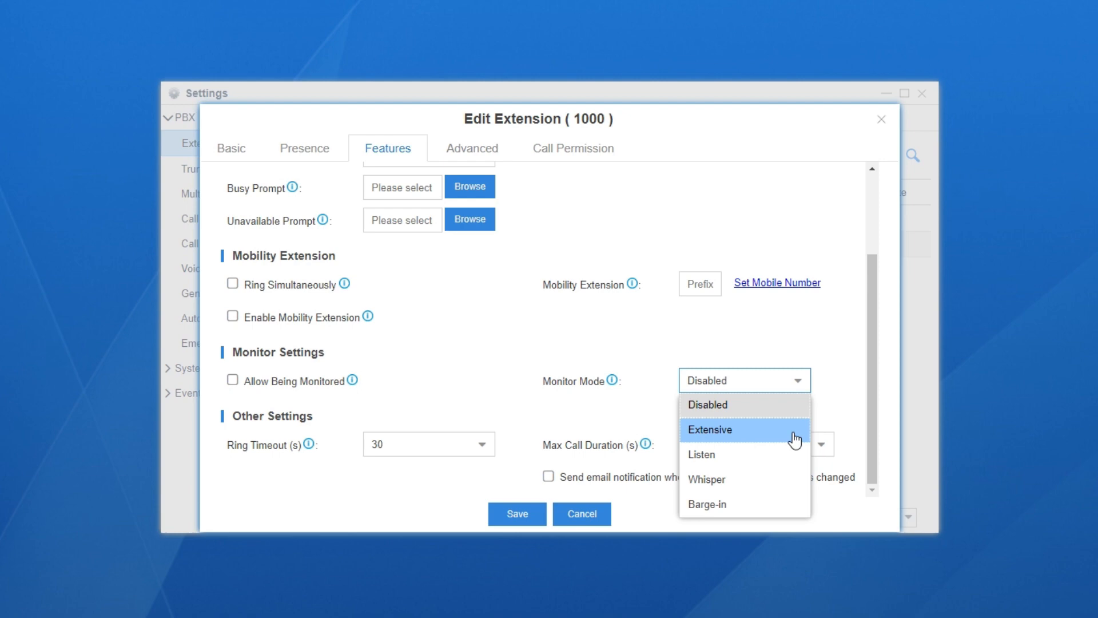
left_click(710, 429)
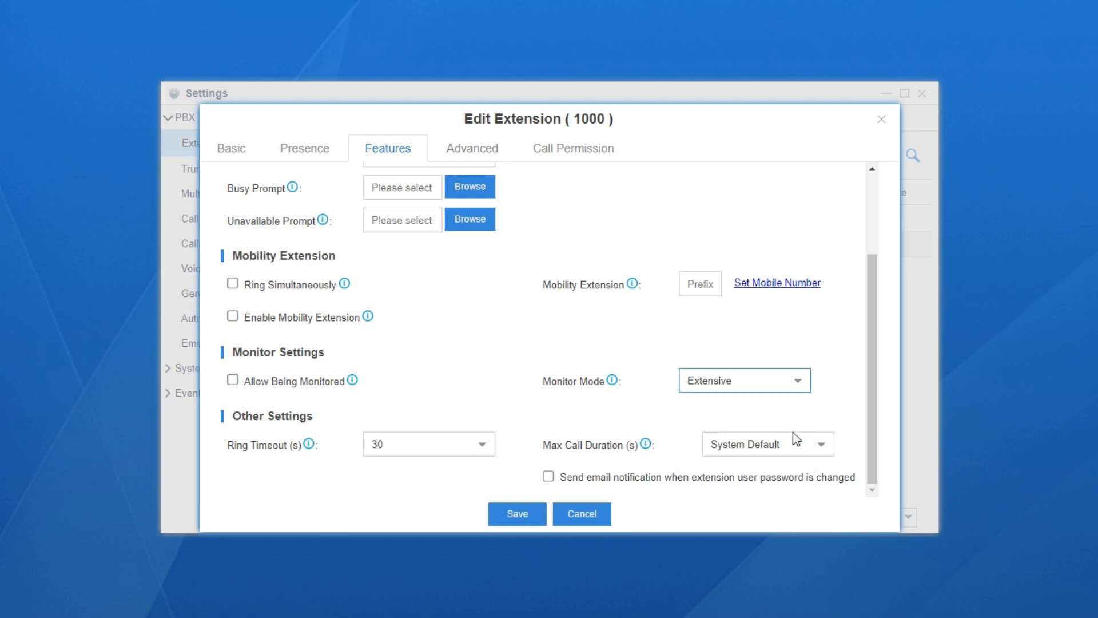
left_click(581, 513)
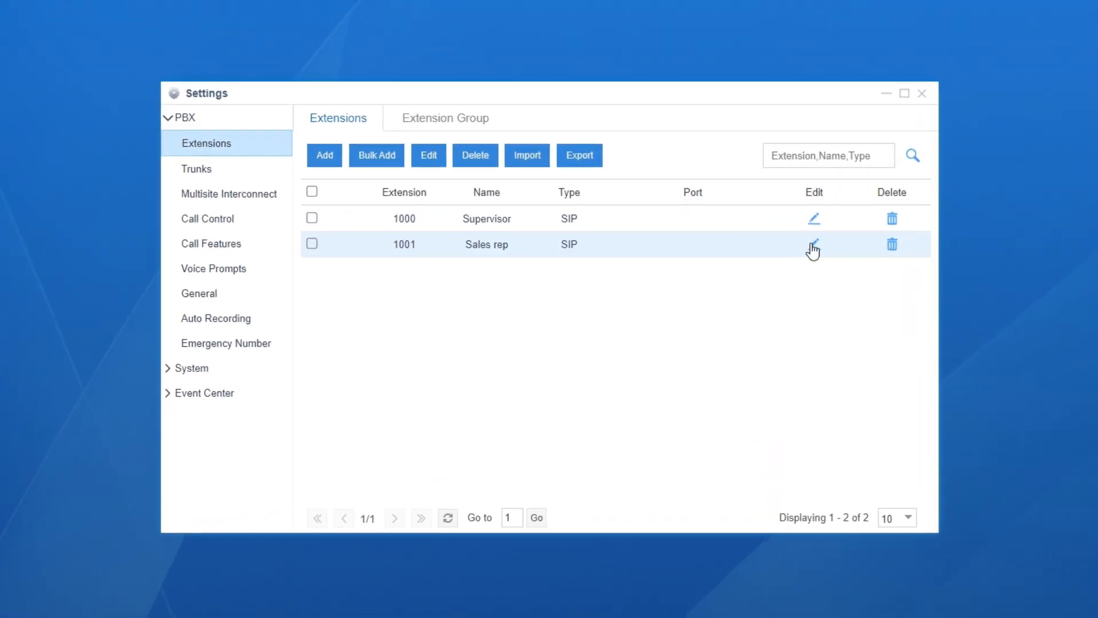
Enable Allow Being Monitored for extension 1001 in its Features settings and save
left_click(814, 244)
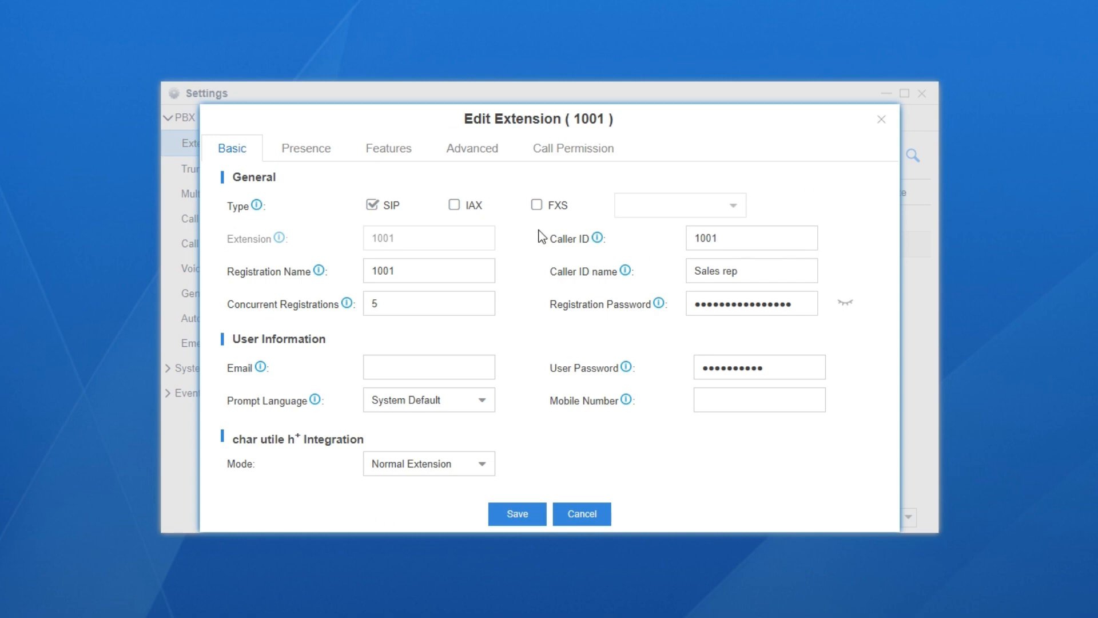
left_click(388, 148)
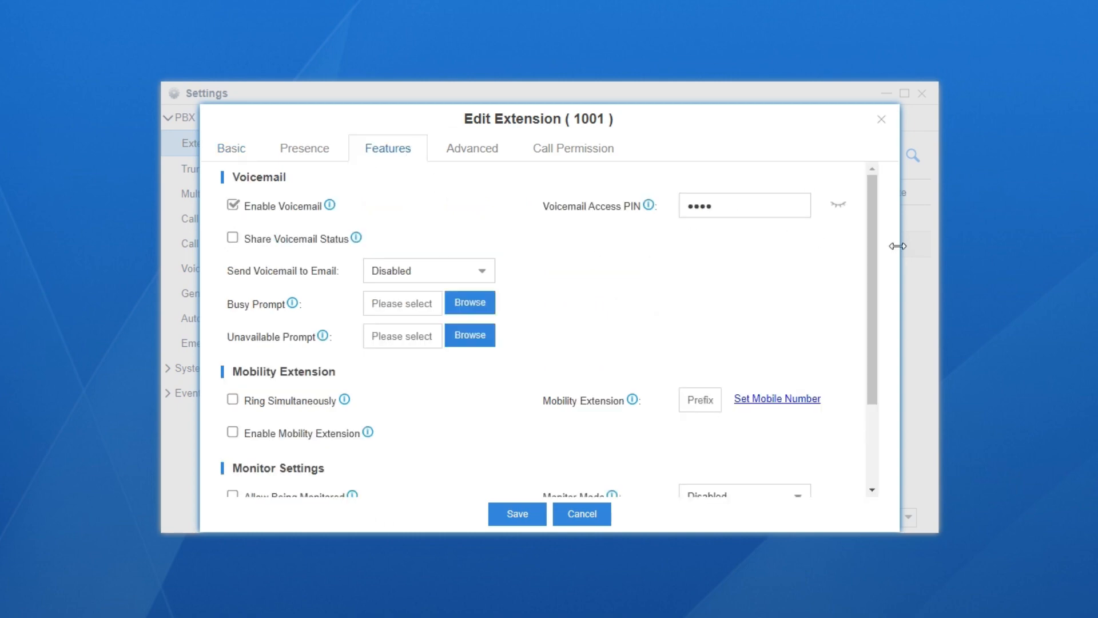
scroll("down", 3)
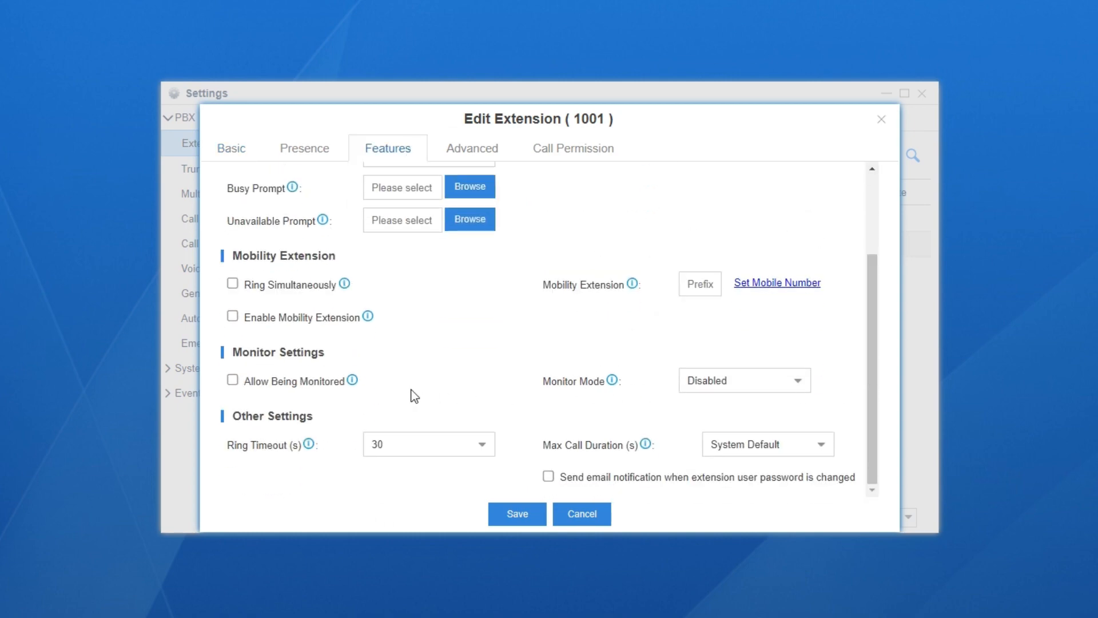
left_click(233, 380)
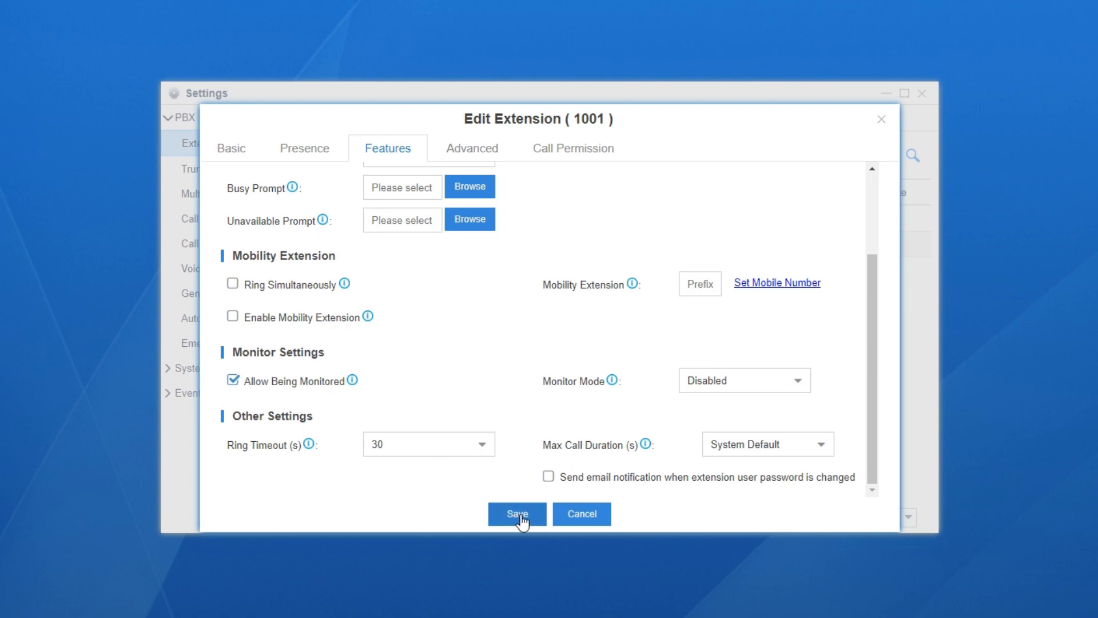
left_click(517, 514)
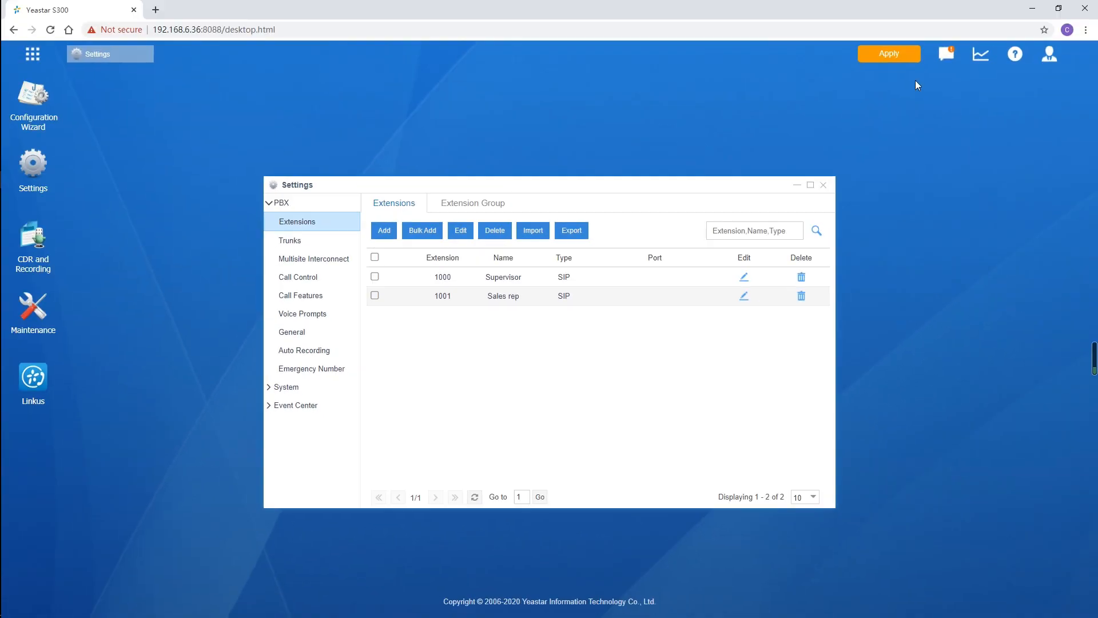
Apply the saved extension changes to the PBX
left_click(889, 53)
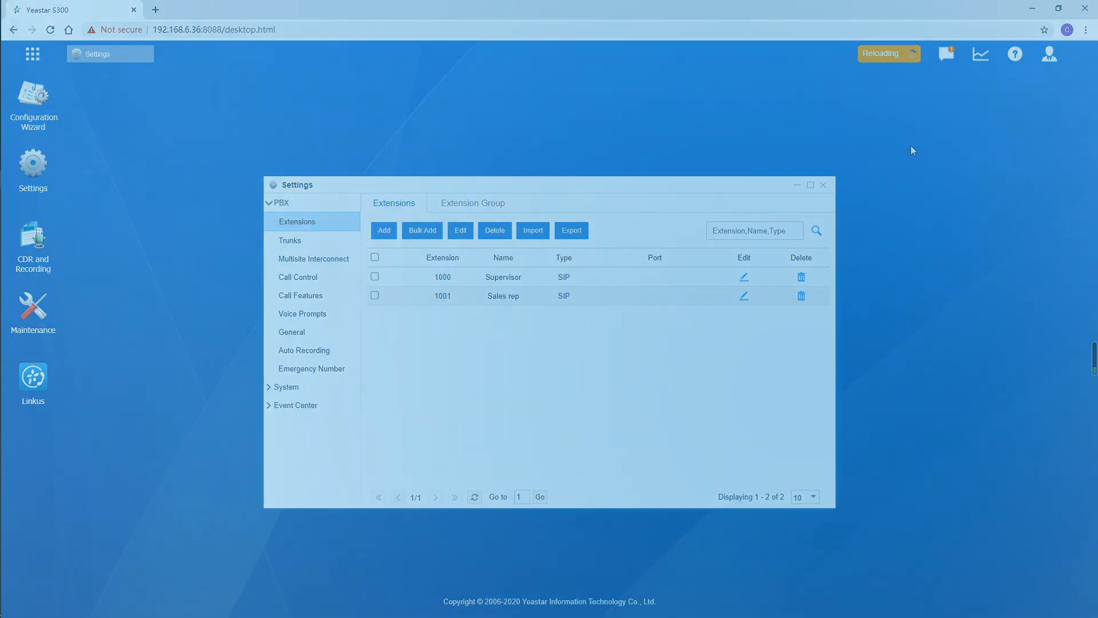